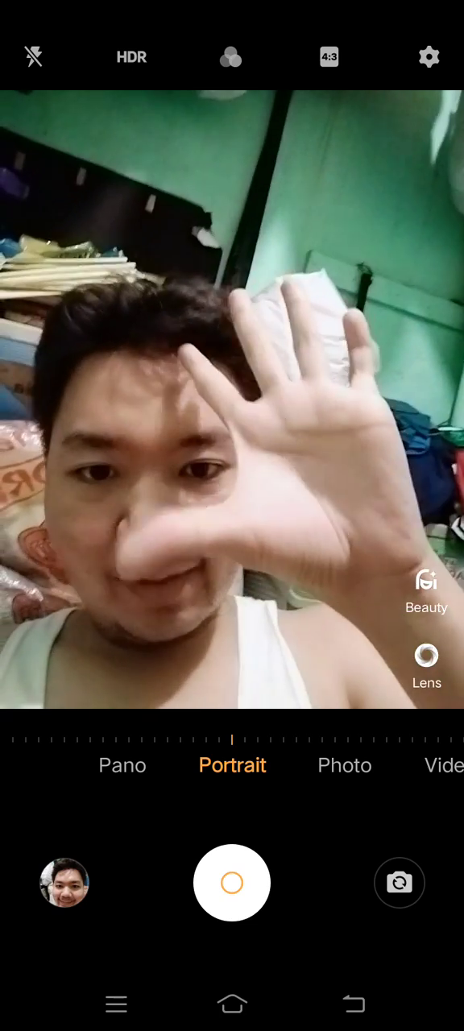
Photograph the Frootees snack in regular Photo mode, then launch Kids Paint from the home screen.
click(345, 765)
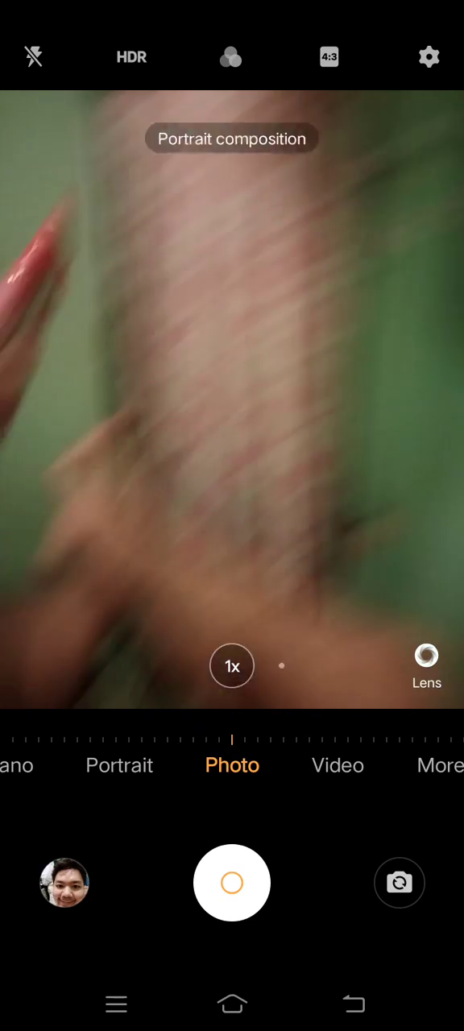
click(232, 884)
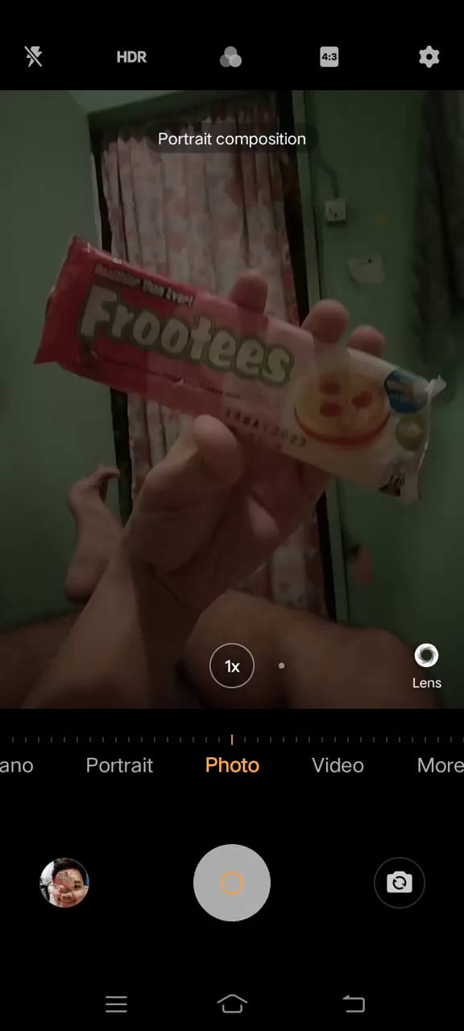
click(232, 883)
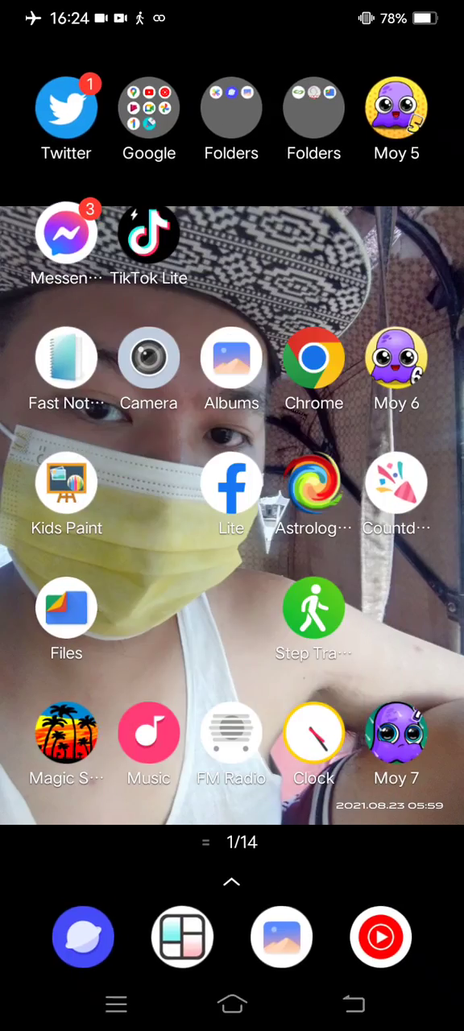
click(66, 483)
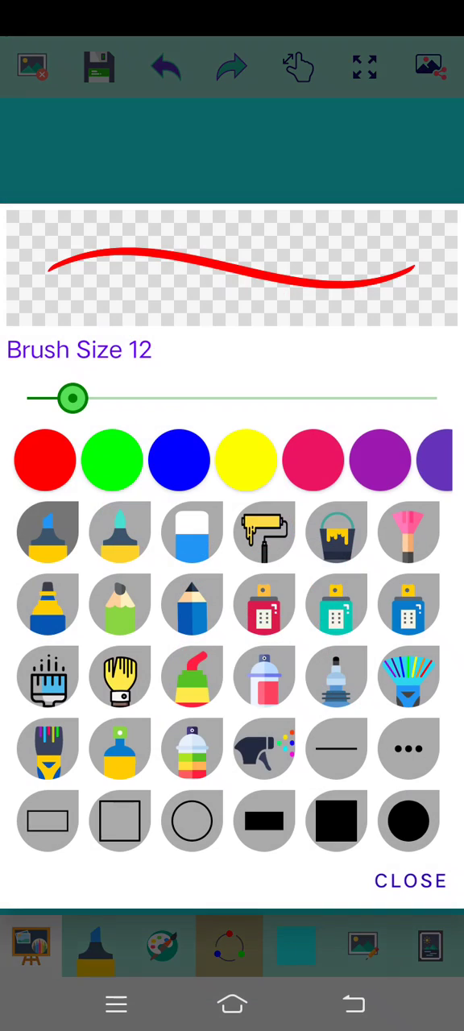
Draw orange, green and purple brush strokes on the cyan canvas and save them to the gallery.
click(96, 66)
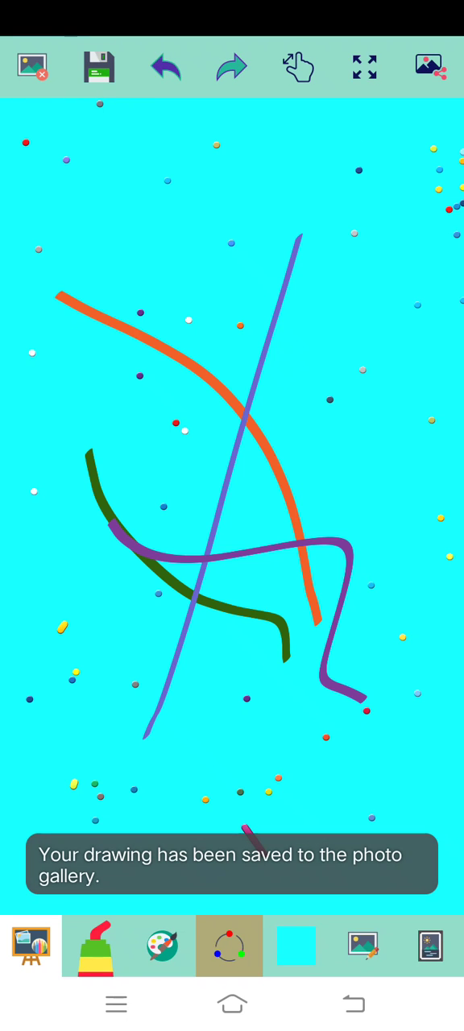
click(98, 66)
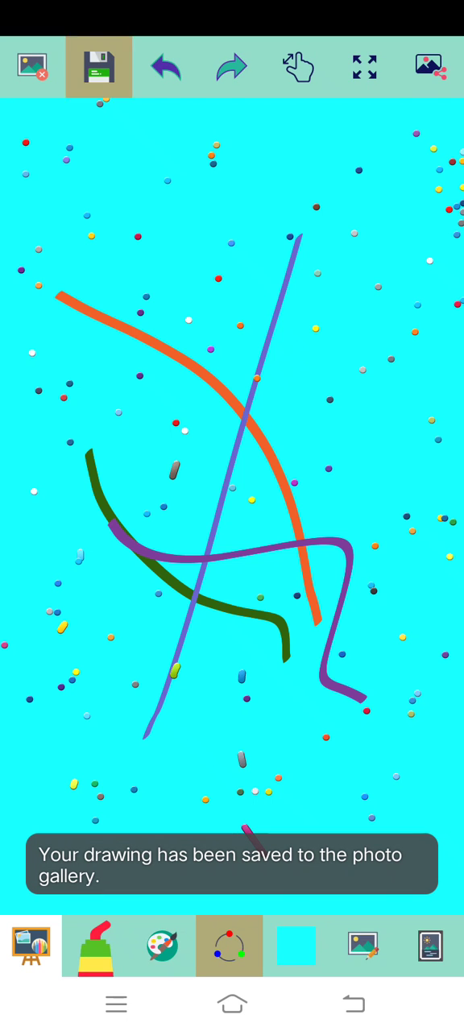
Draw a fresh doodle of blue, yellow, olive, red, green and pink lines and save it to the gallery.
click(90, 946)
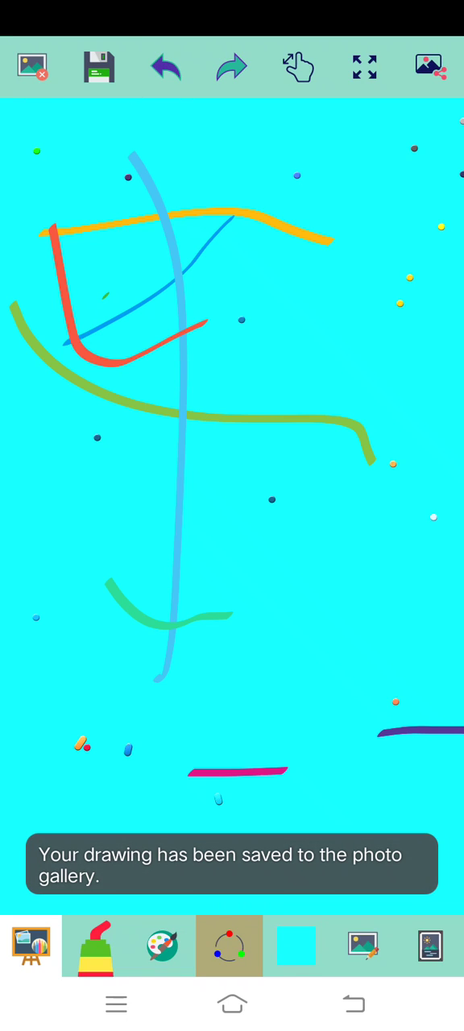
click(96, 68)
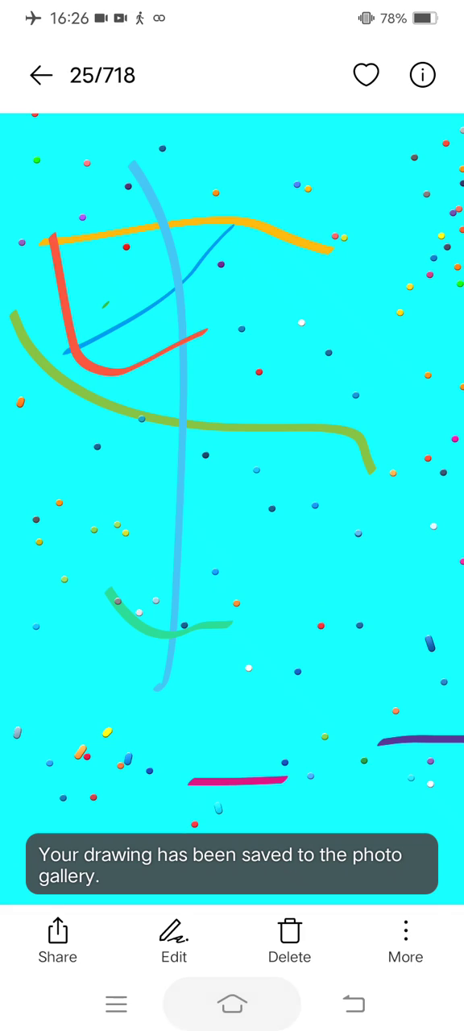
Return to the Gallery grid and select all 720 saved doodle images.
click(174, 948)
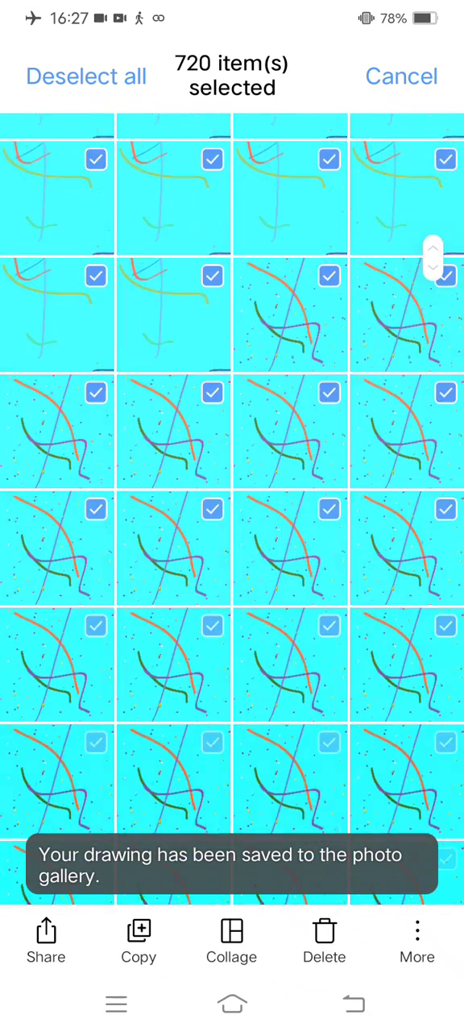
Create a new album and move the 720 selected doodles into it.
scroll(down, 3)
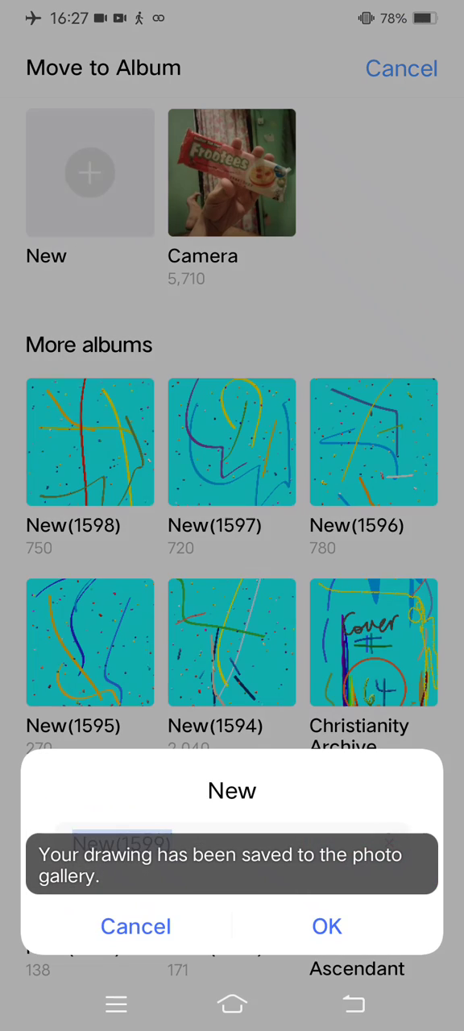
click(328, 925)
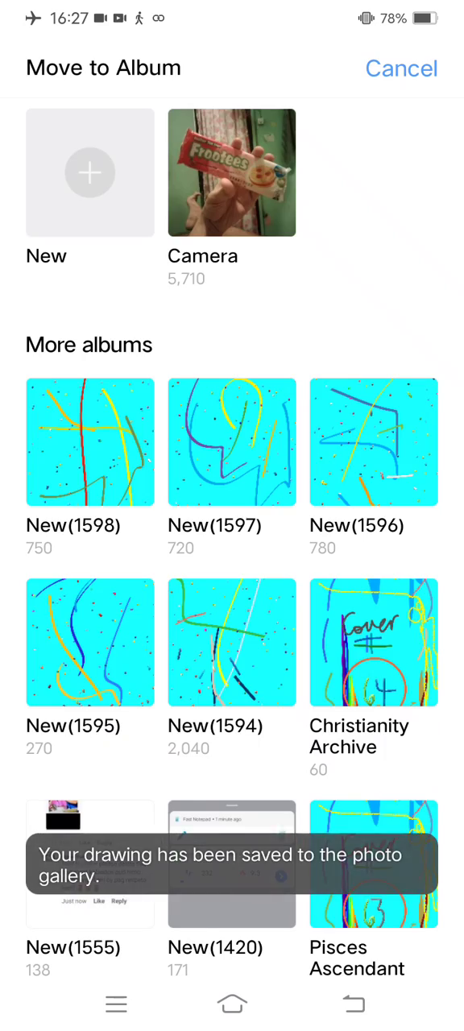
click(232, 441)
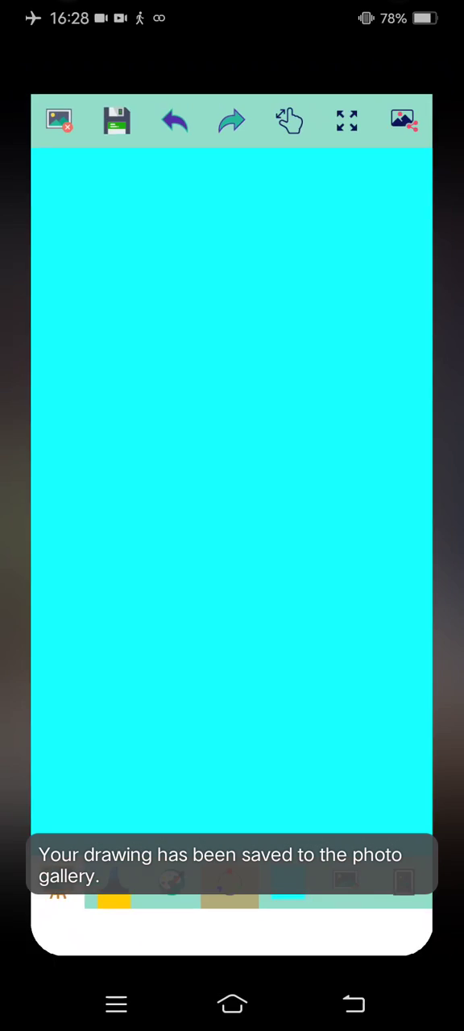
Leave the blank canvas and open the KidsPaint folder of saved drawings in Gallery.
click(403, 119)
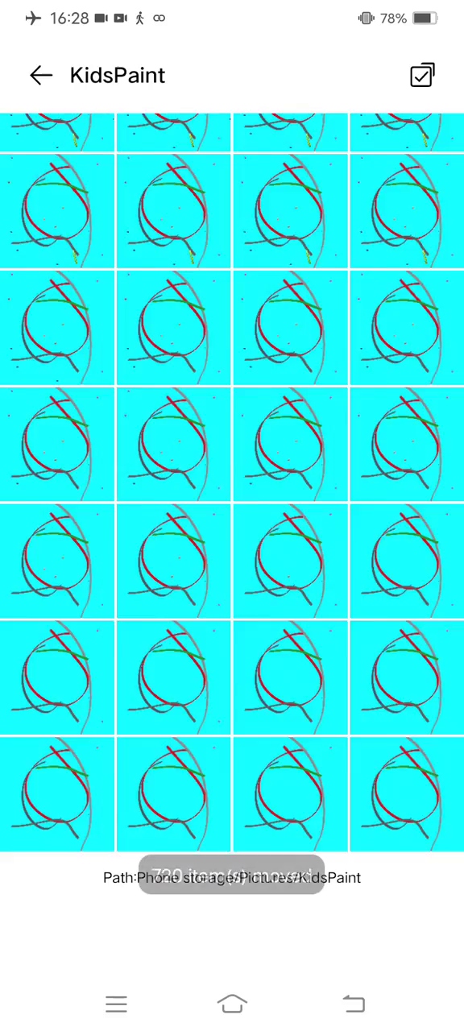